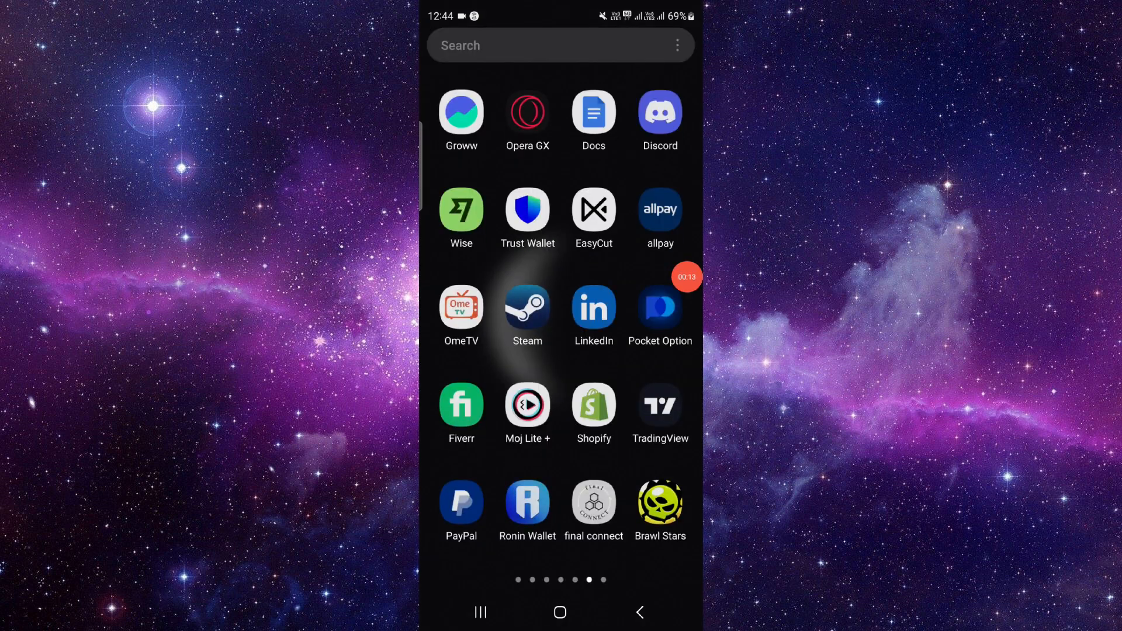
# Step: Launch Spotify via launcher search 'sp' and reach Settings and privacy from the profile menu
pyautogui.write('sp')
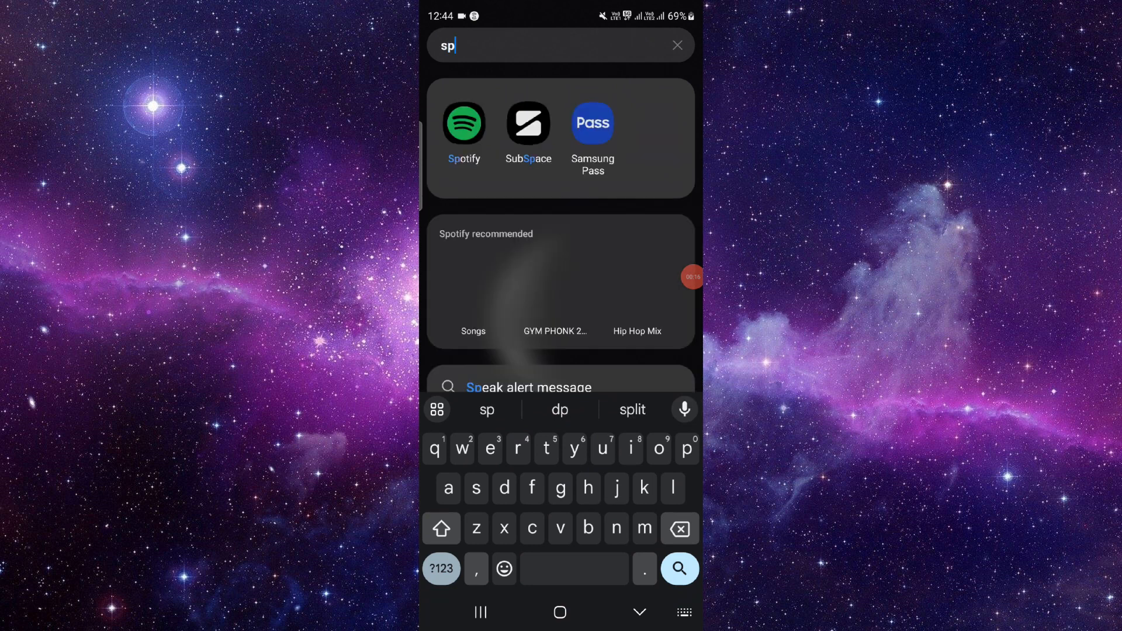
pyautogui.click(464, 122)
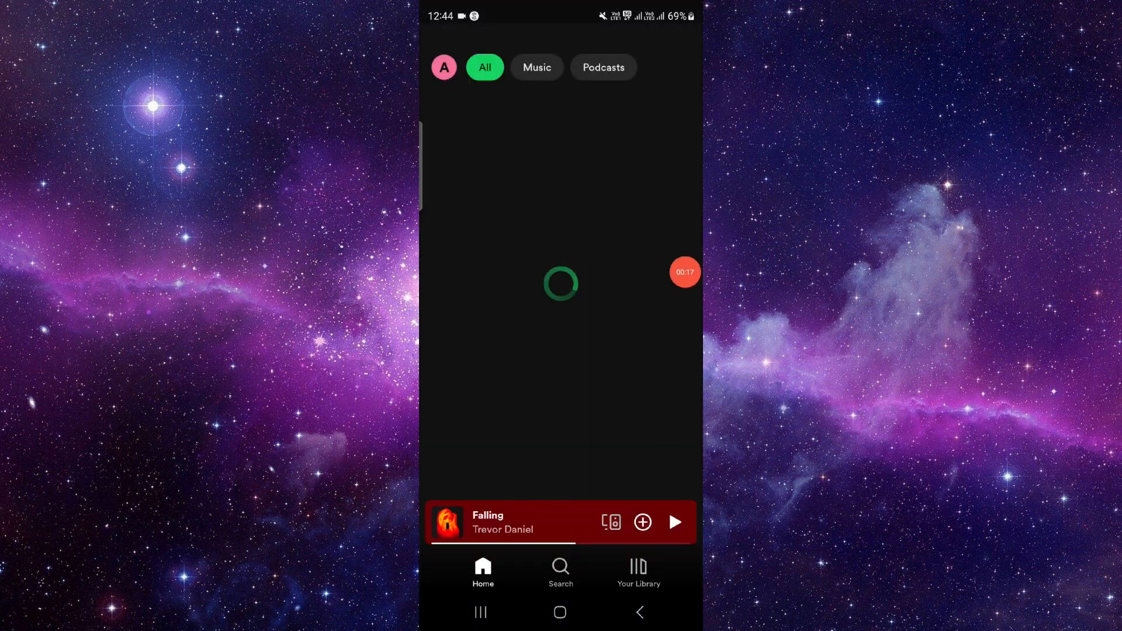
pyautogui.click(443, 67)
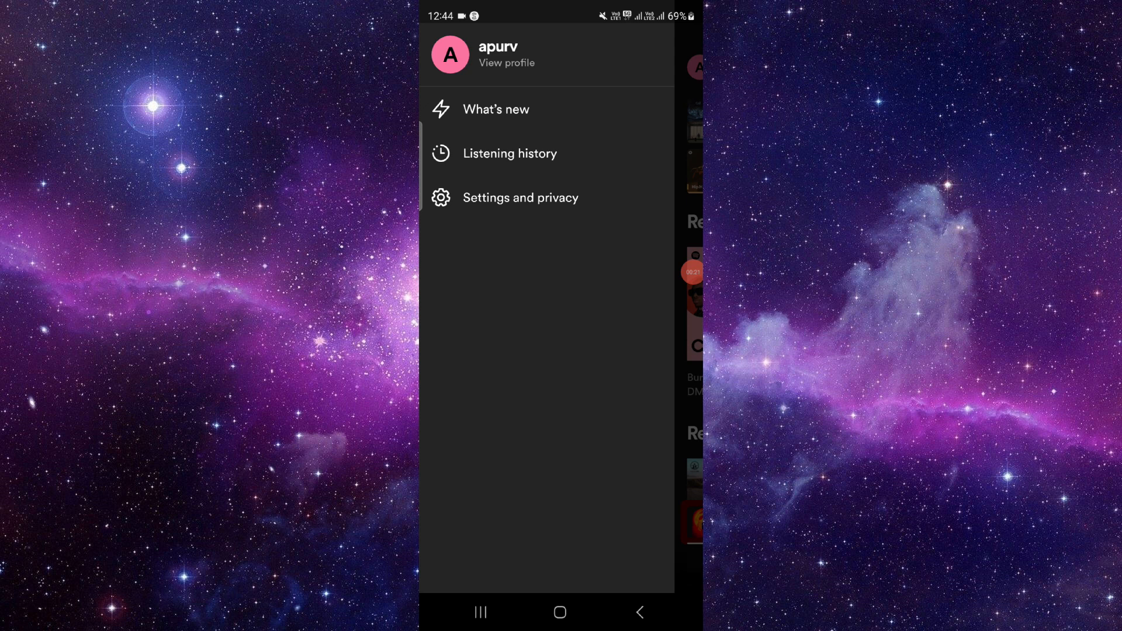
pyautogui.click(521, 197)
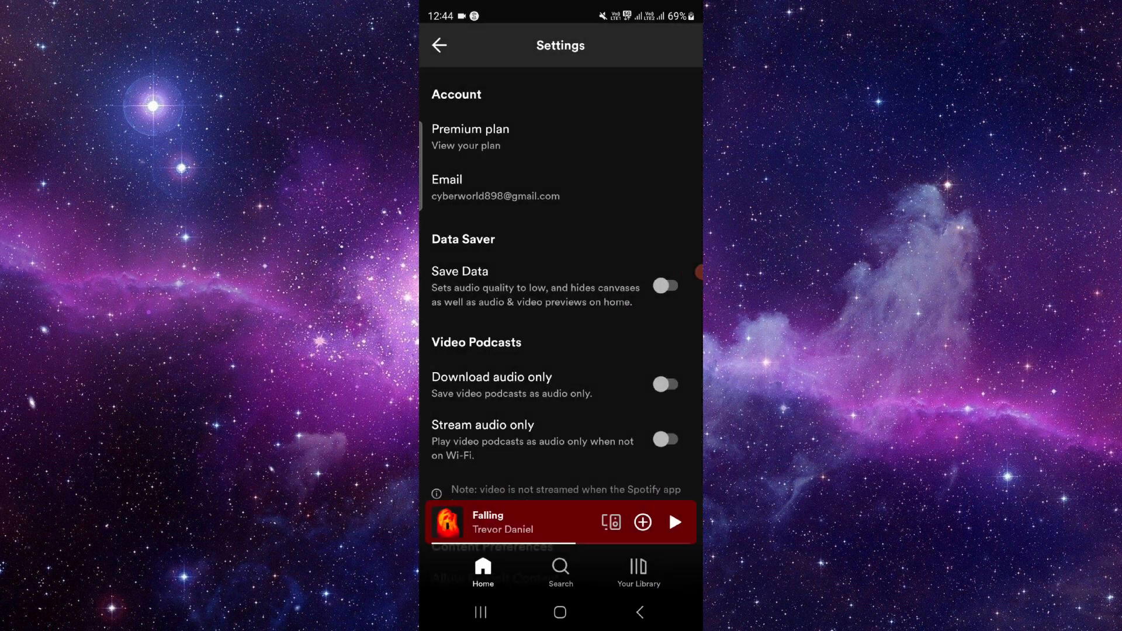
# Step: Scroll the Settings page, then close all apps from the recent-apps overview to reach the home screen
pyautogui.scroll(-3)
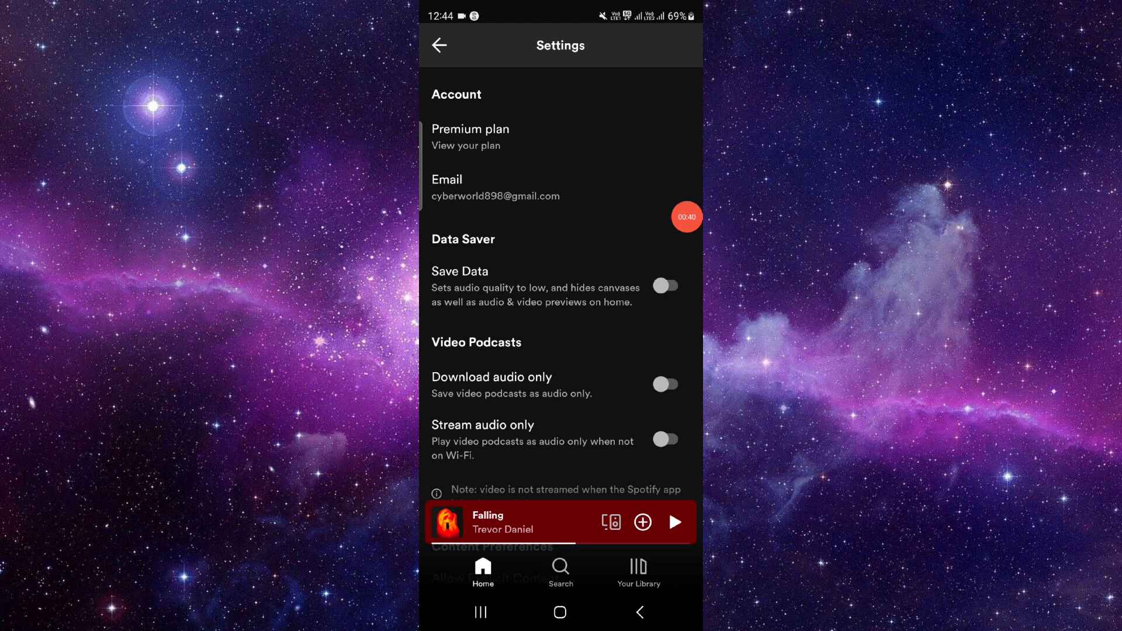
pyautogui.click(481, 612)
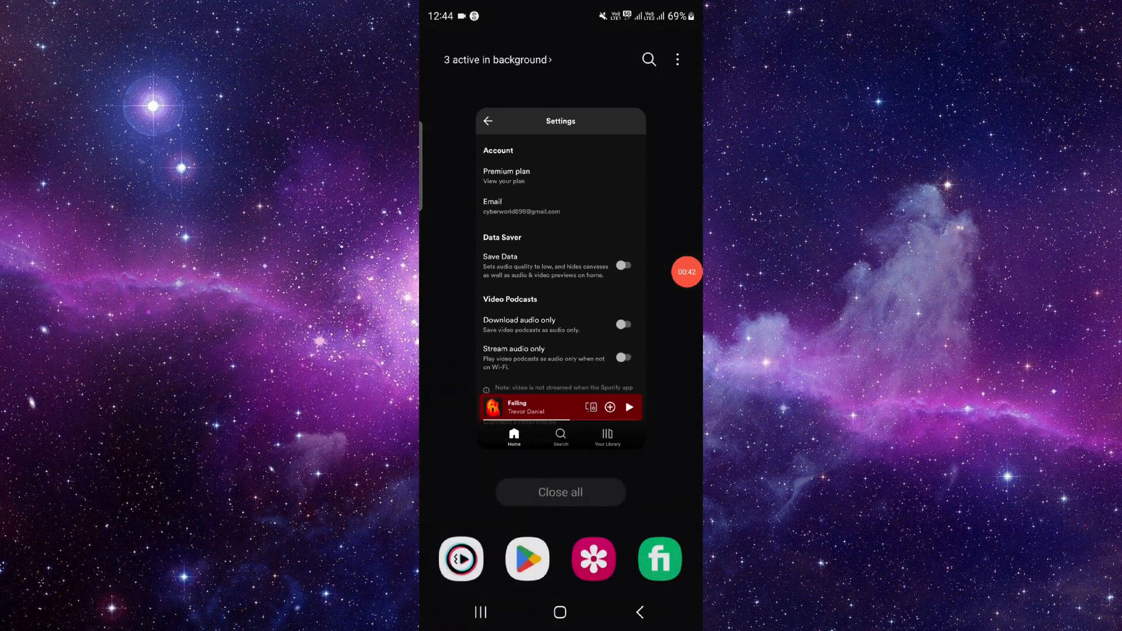
pyautogui.click(561, 492)
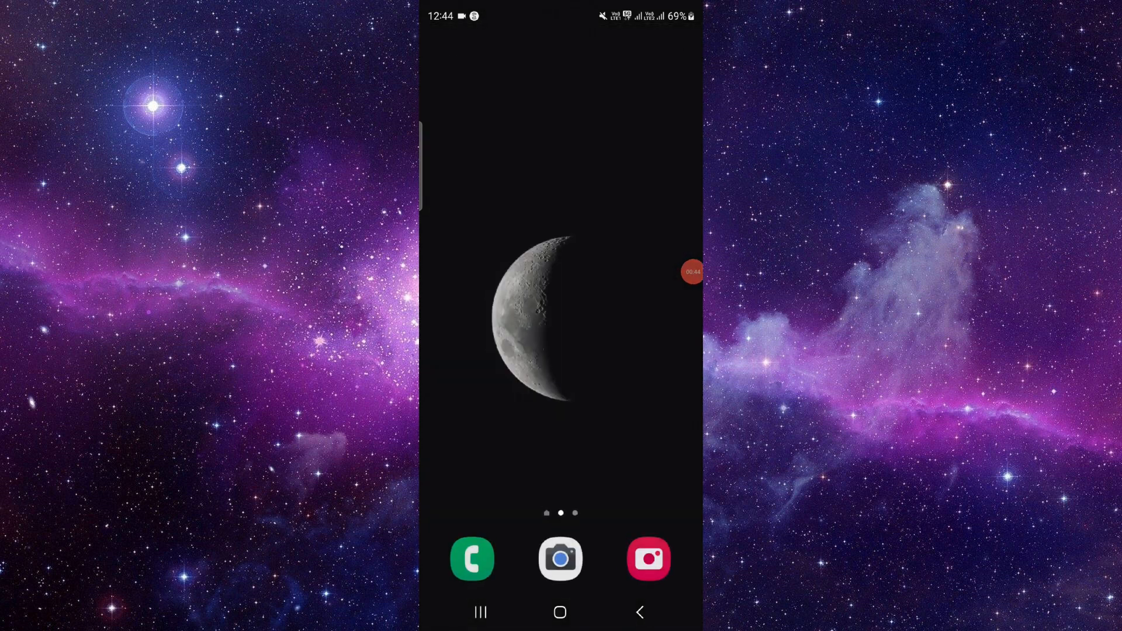